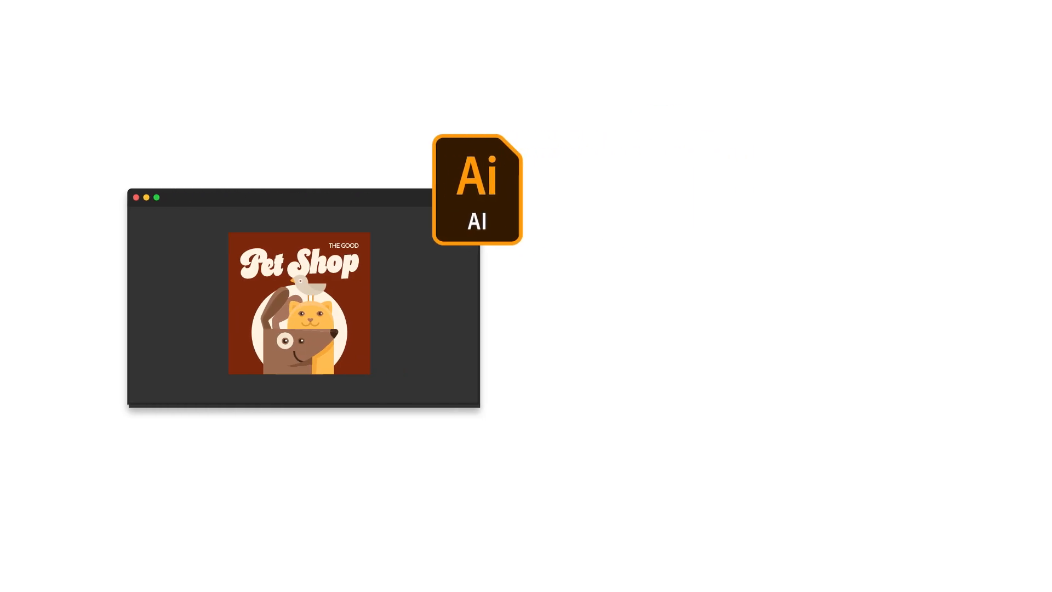
# Open PetShop.pdf in Acrobat and scroll through its artwork pages.
pyautogui.click(478, 180)
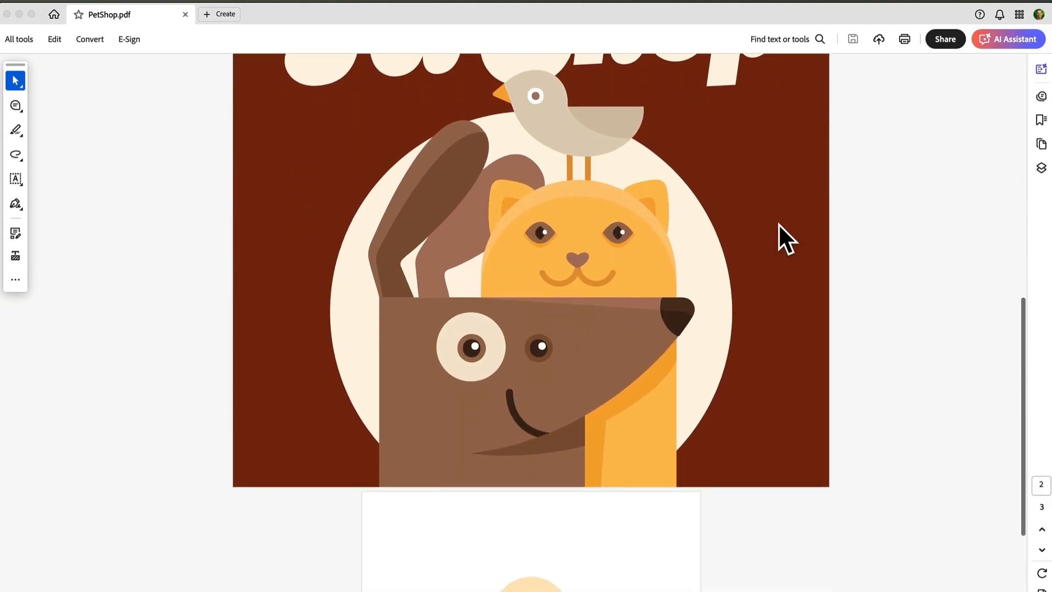
pyautogui.scroll(-3)
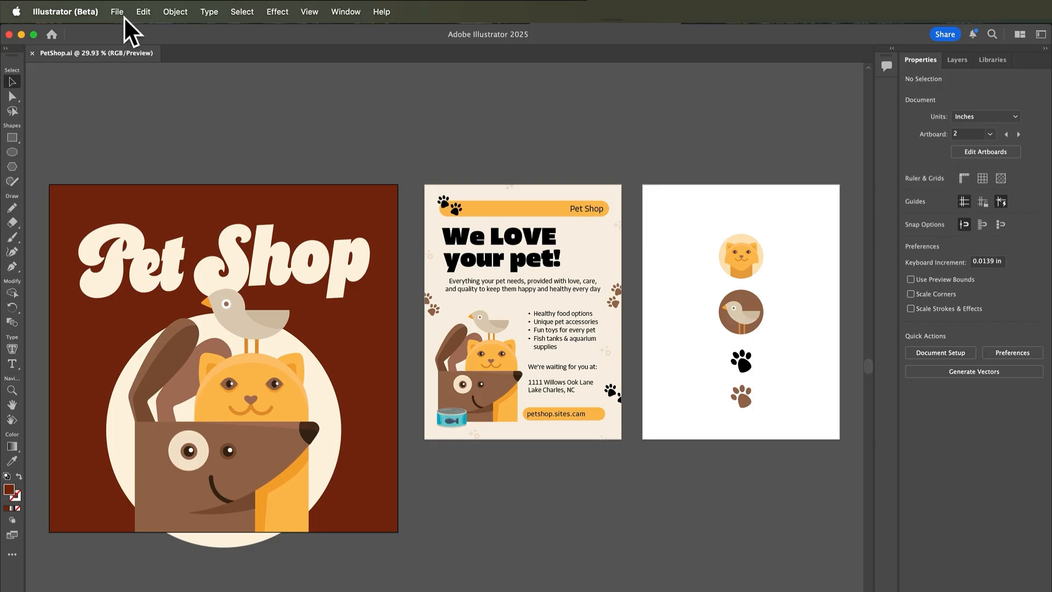
# Save the project locally to the Desktop as PetShop.pdf with the Illustrator Default preset.
pyautogui.click(117, 11)
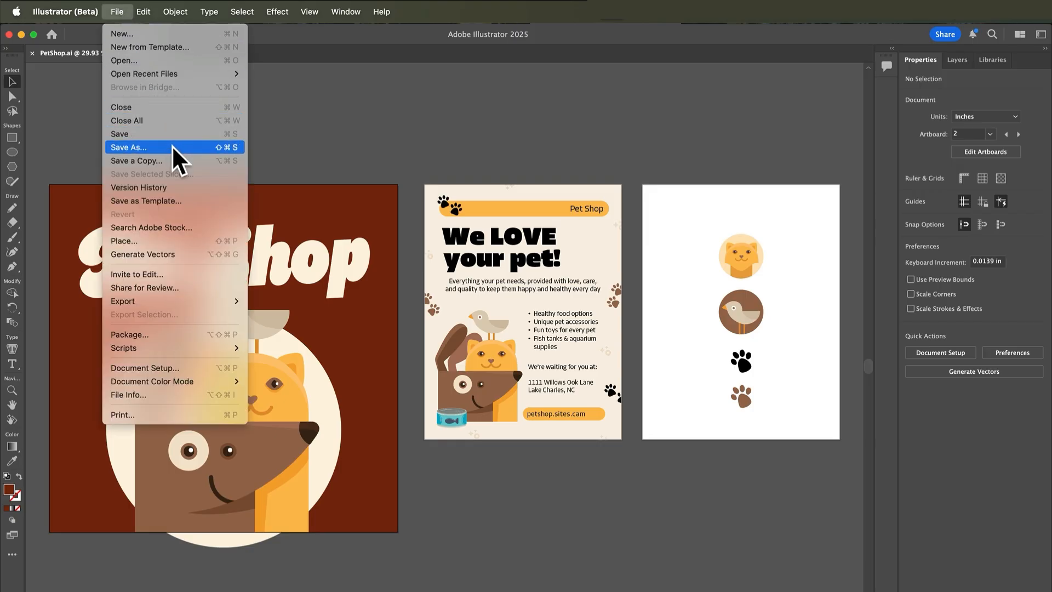
pyautogui.click(131, 147)
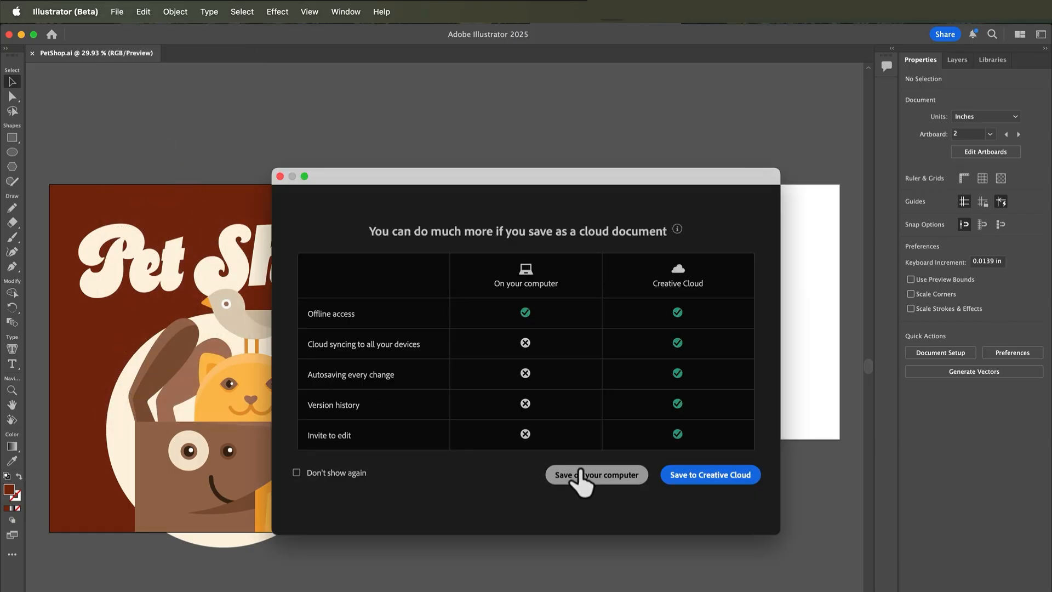
pyautogui.click(596, 475)
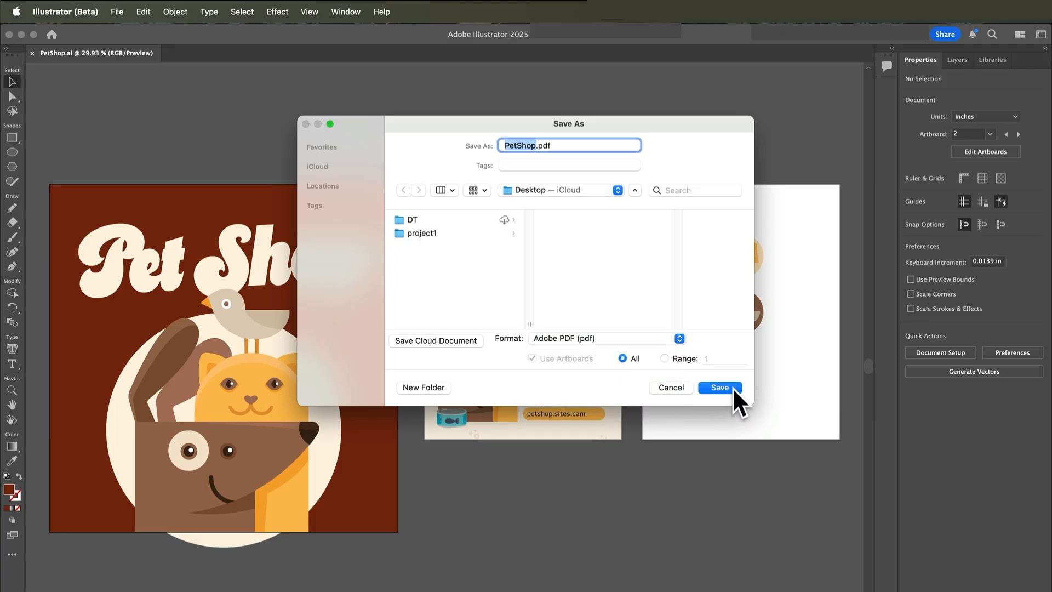
pyautogui.click(718, 387)
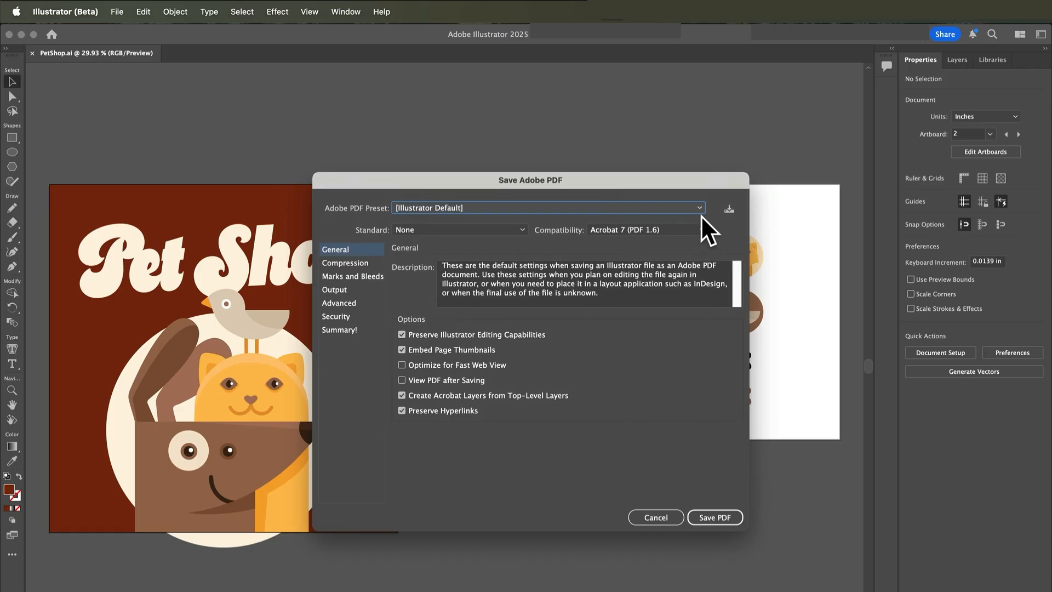
pyautogui.click(700, 208)
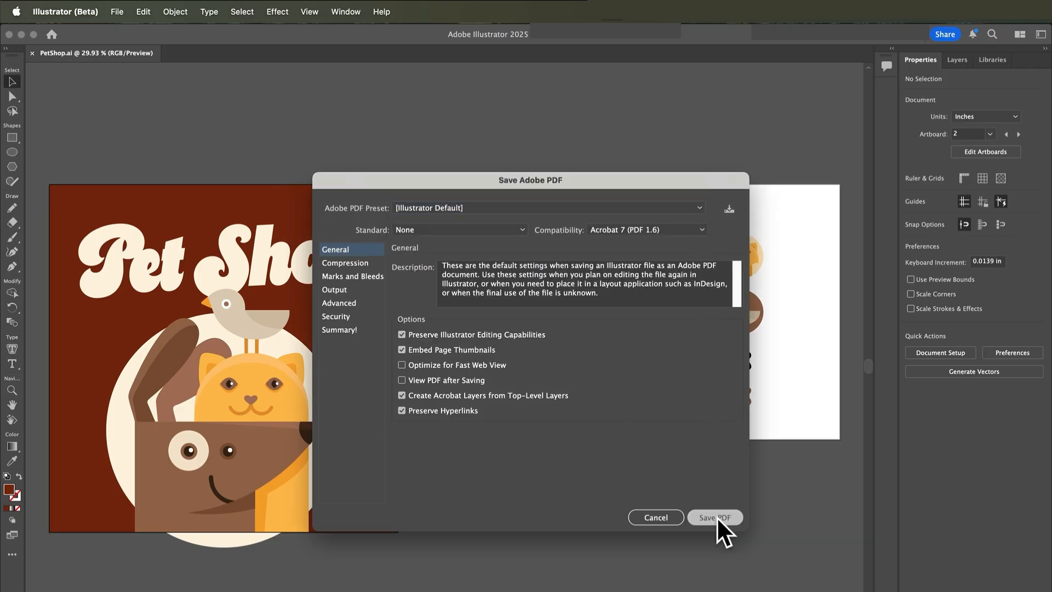
pyautogui.click(714, 518)
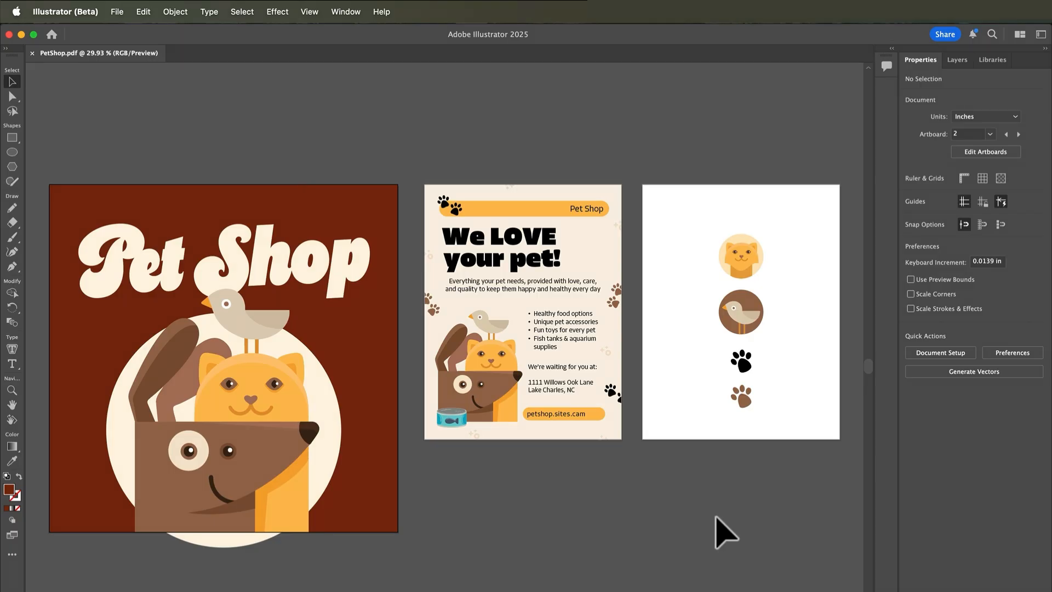
pyautogui.moveTo(543, 487)
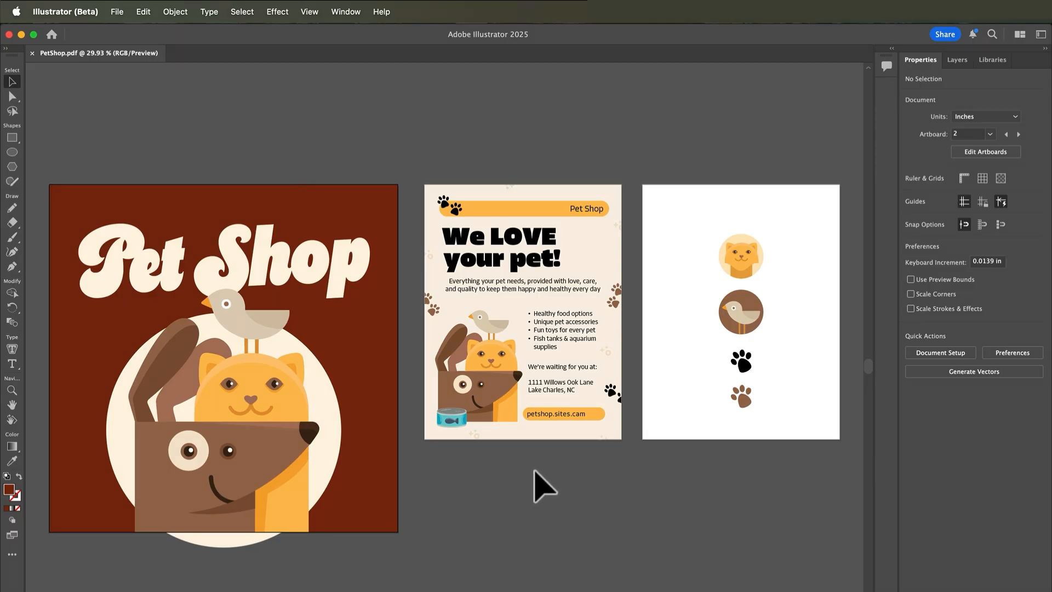
pyautogui.moveTo(437, 519)
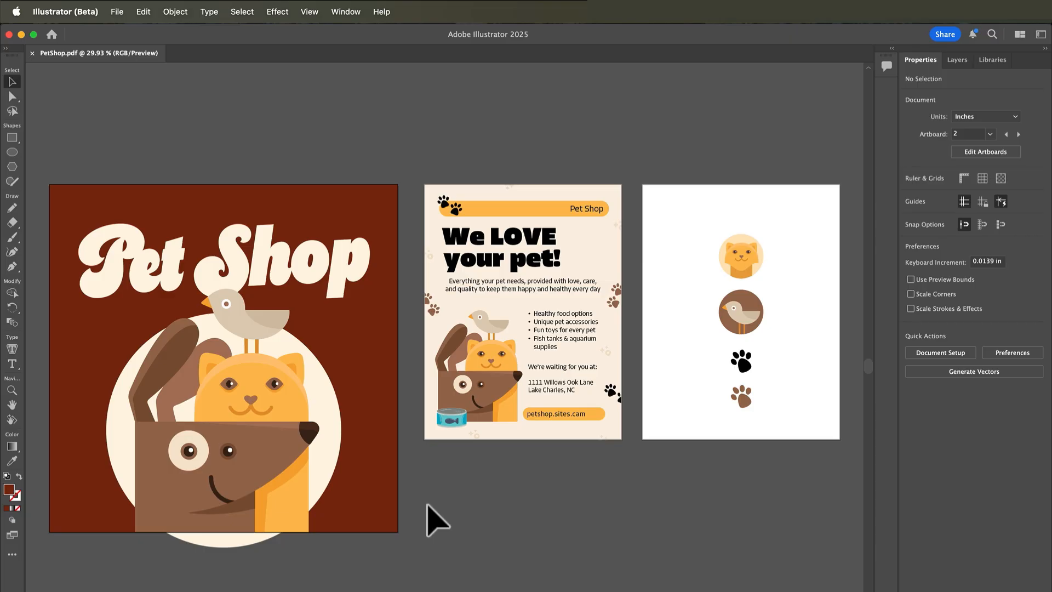
pyautogui.moveTo(121, 41)
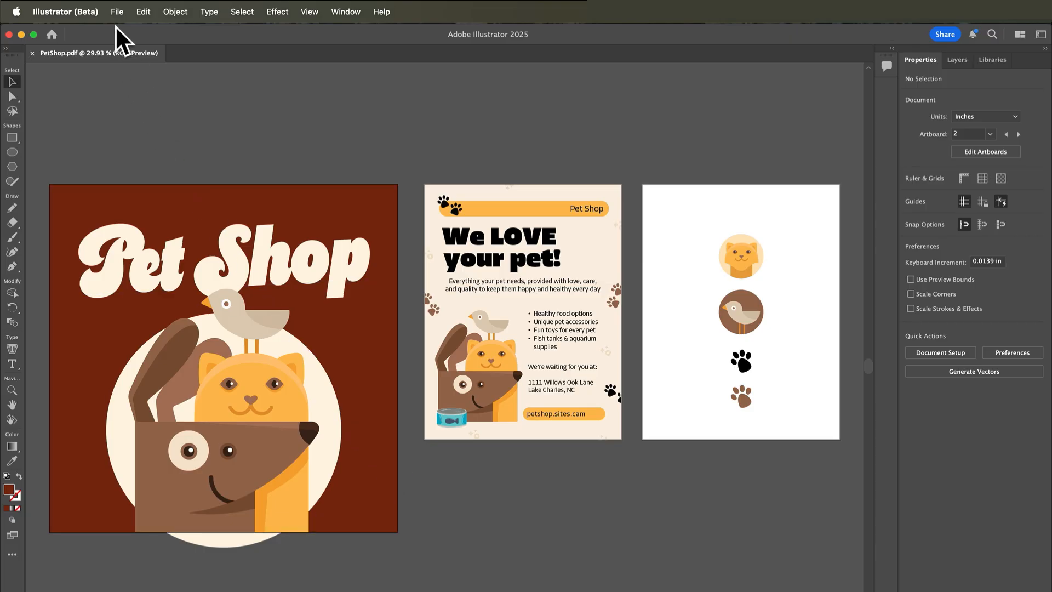
# Export artboards 1 and 2 for screens as 1x PNG images to the Desktop.
pyautogui.click(117, 11)
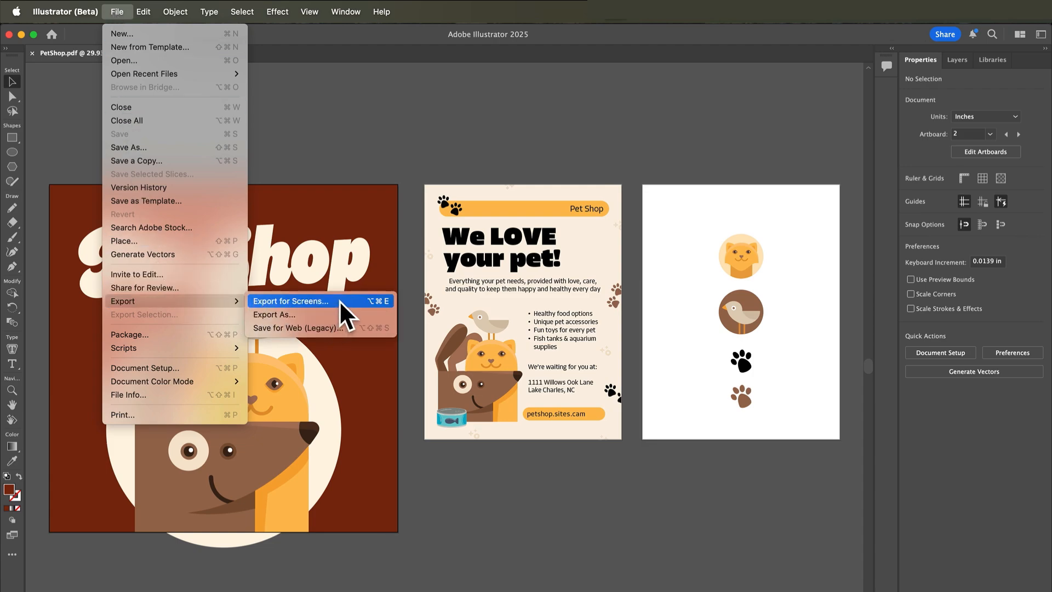
pyautogui.click(289, 300)
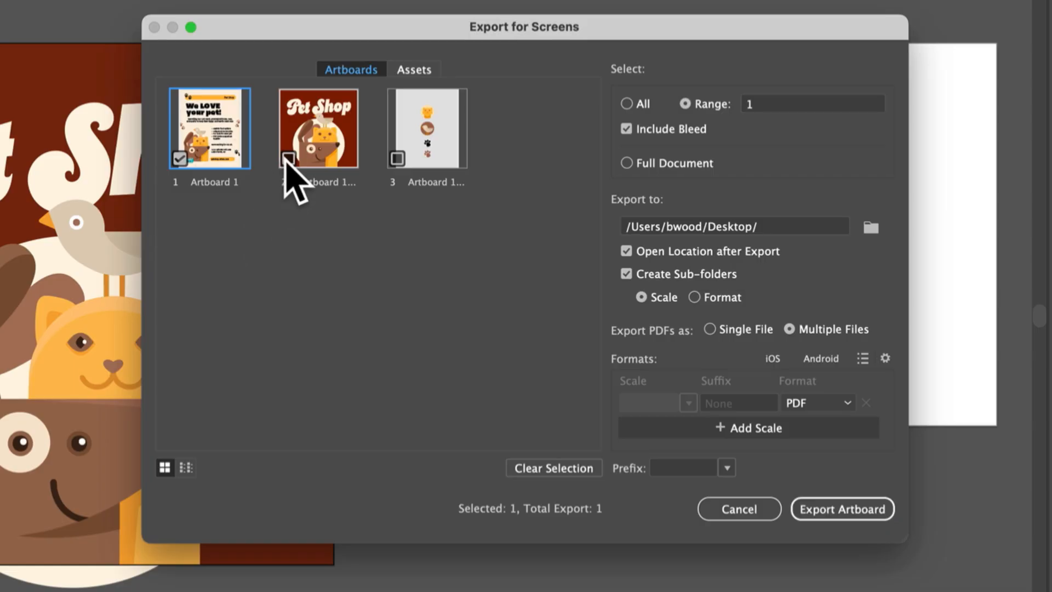
pyautogui.click(289, 159)
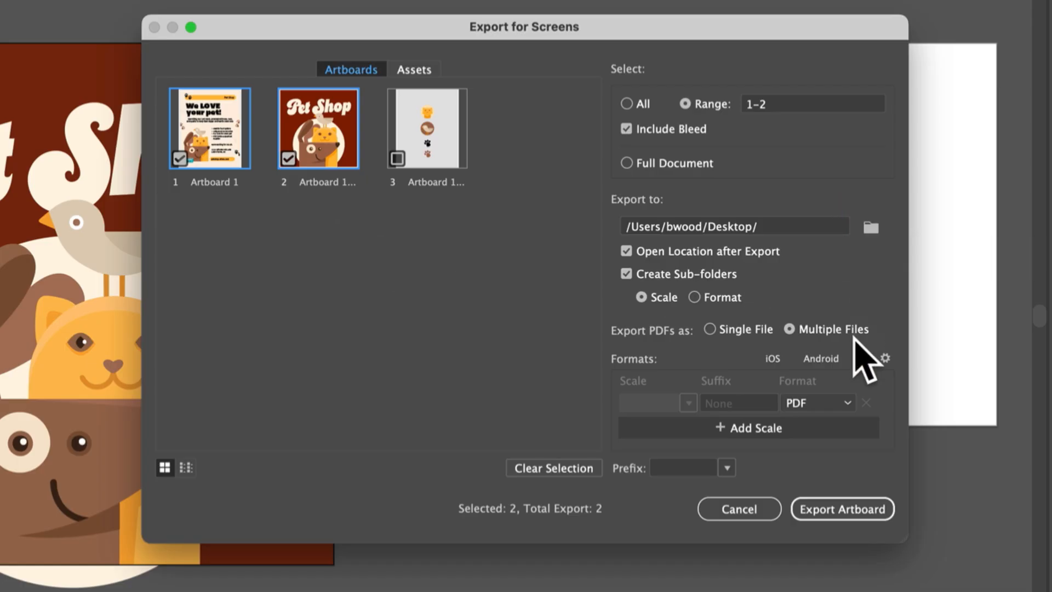
pyautogui.click(818, 402)
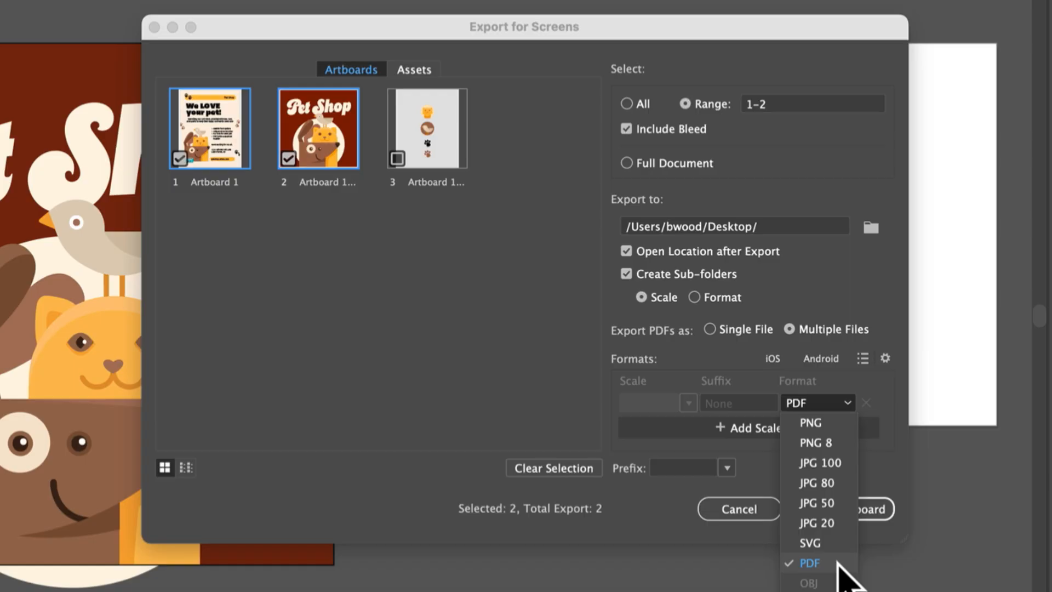
pyautogui.click(809, 423)
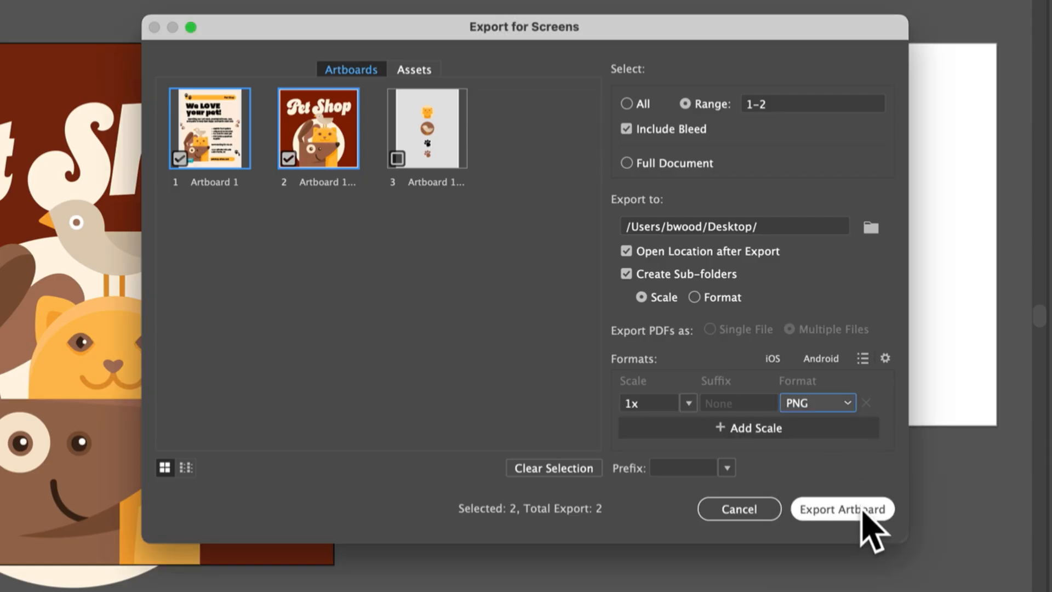
pyautogui.click(842, 509)
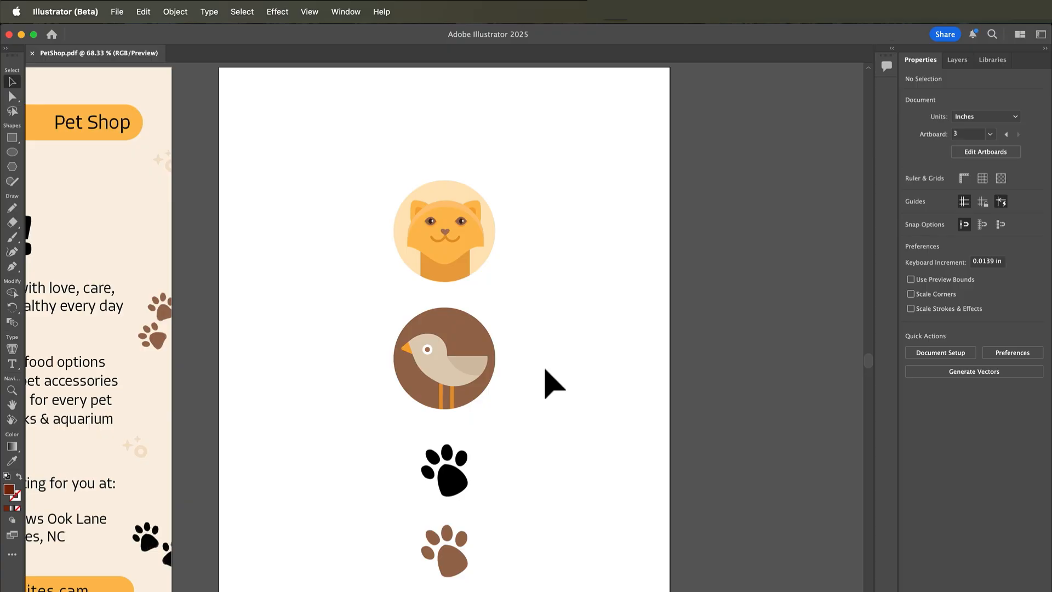
pyautogui.moveTo(366, 26)
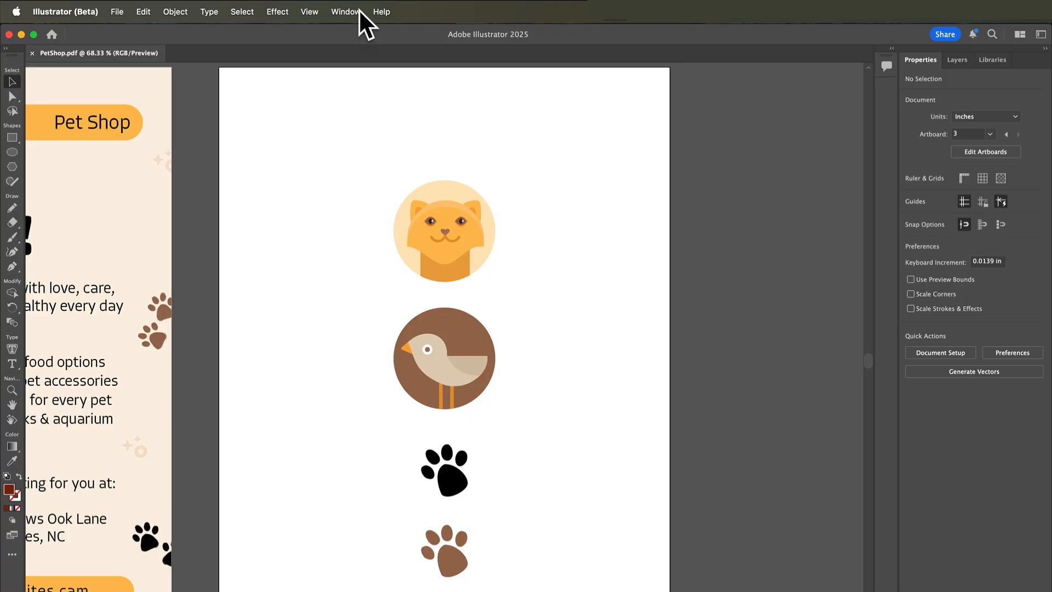
# Show the Asset Export panel via Window > Asset Export.
pyautogui.click(345, 10)
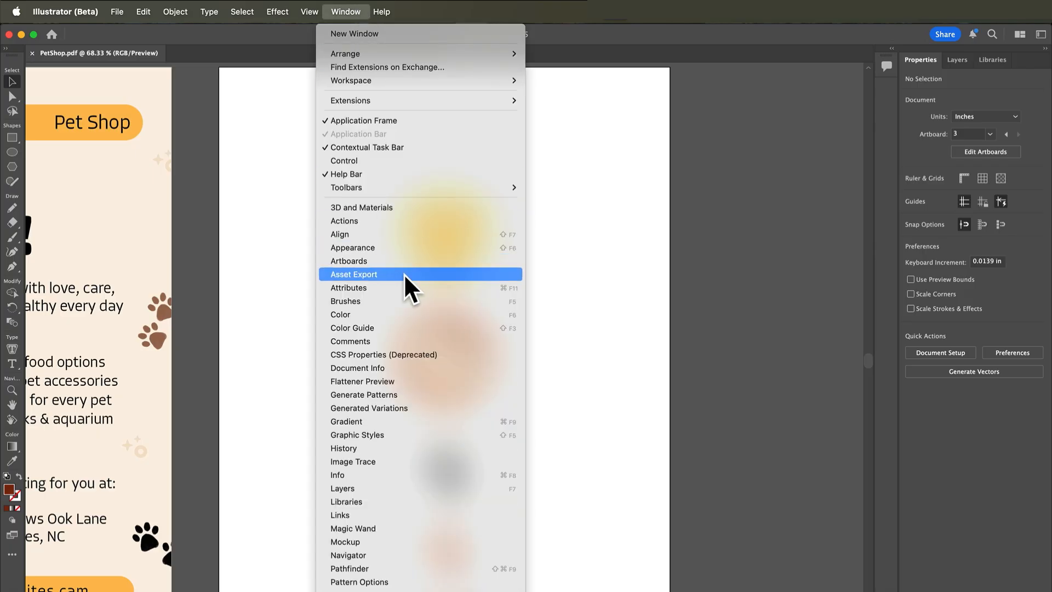
pyautogui.click(354, 274)
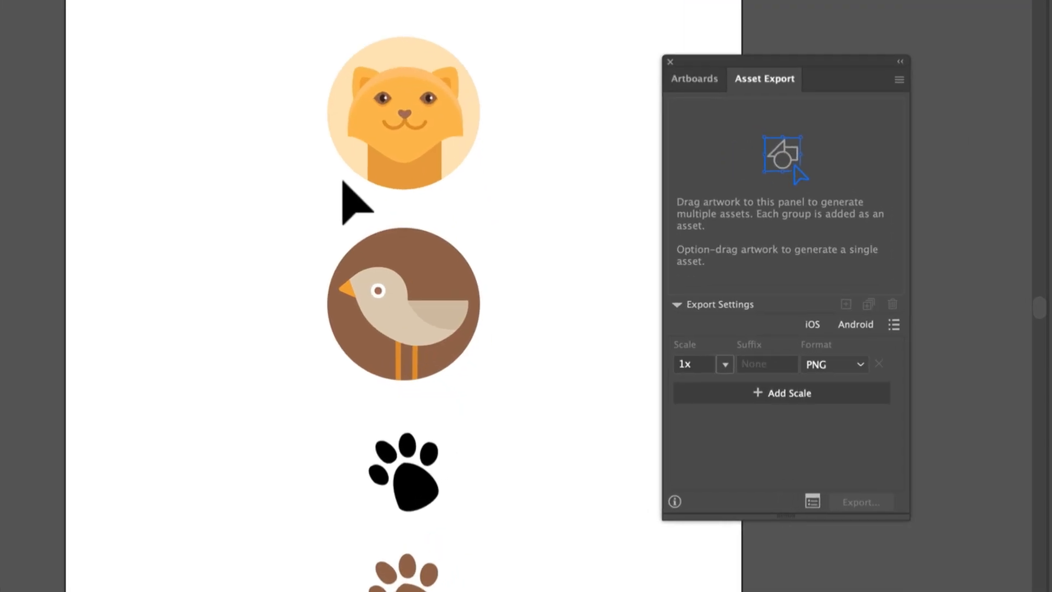
# Add the cat icon to Asset Export and rename the asset 'Cat-icon'.
pyautogui.click(402, 111)
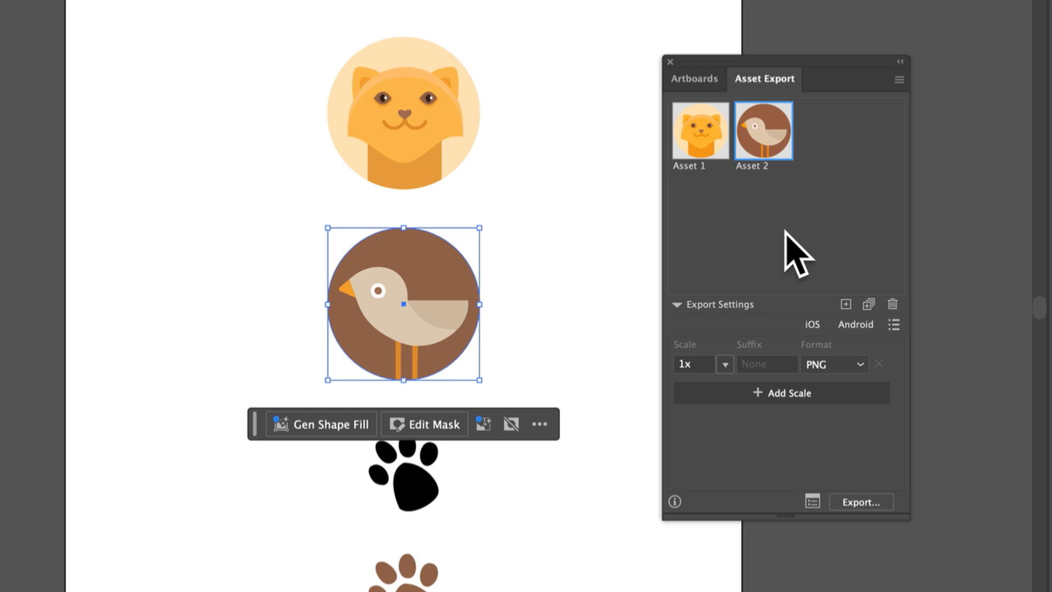
pyautogui.doubleClick(688, 167)
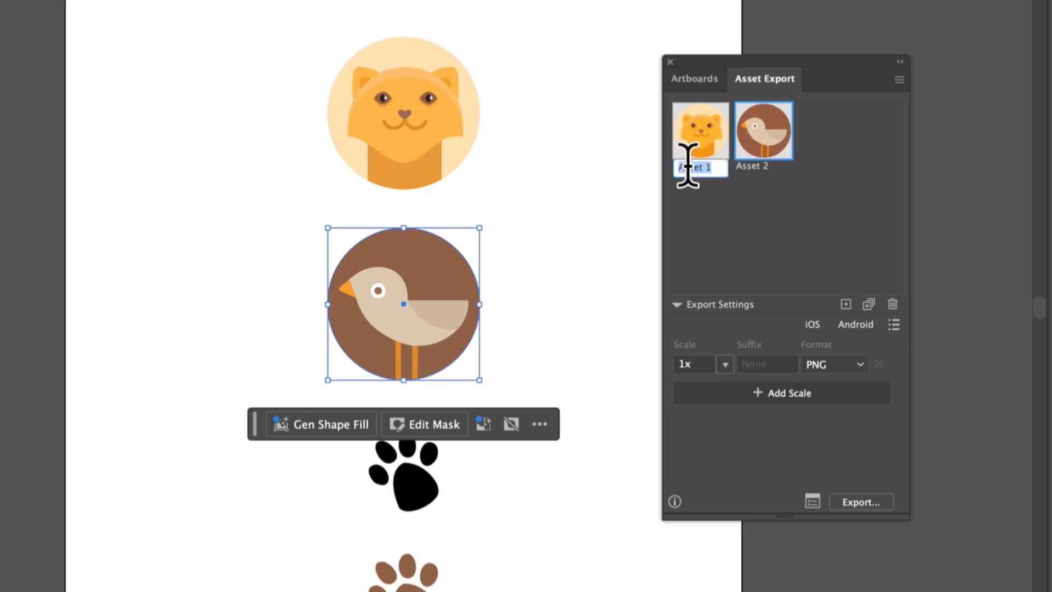
pyautogui.write('Cat-icon')
pyautogui.click(764, 165)
pyautogui.write('Bird-icon')
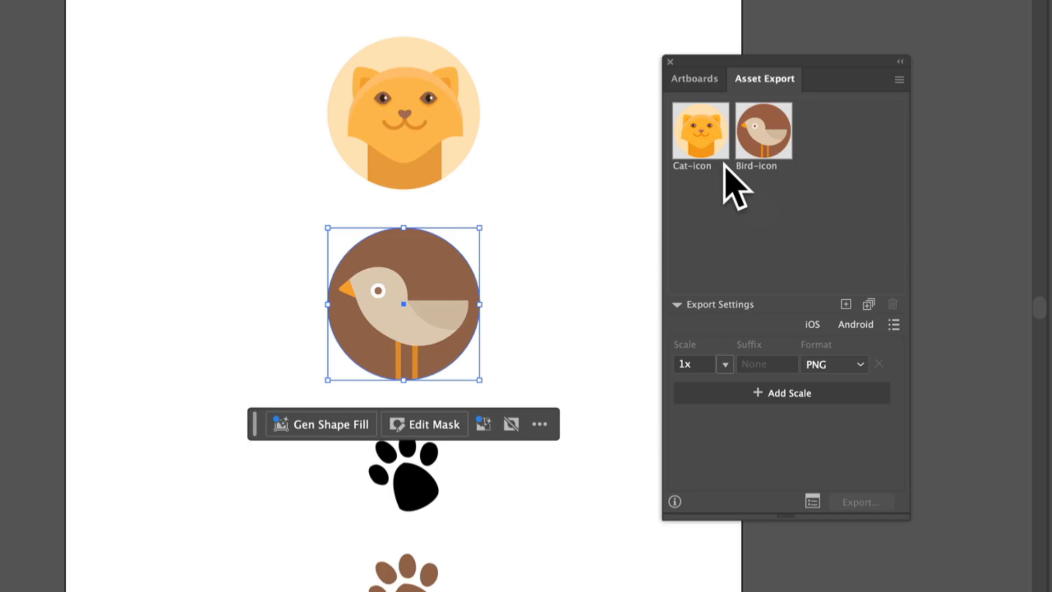
# Export both icon assets as SVG plus a second 1x PNG format.
pyautogui.click(763, 130)
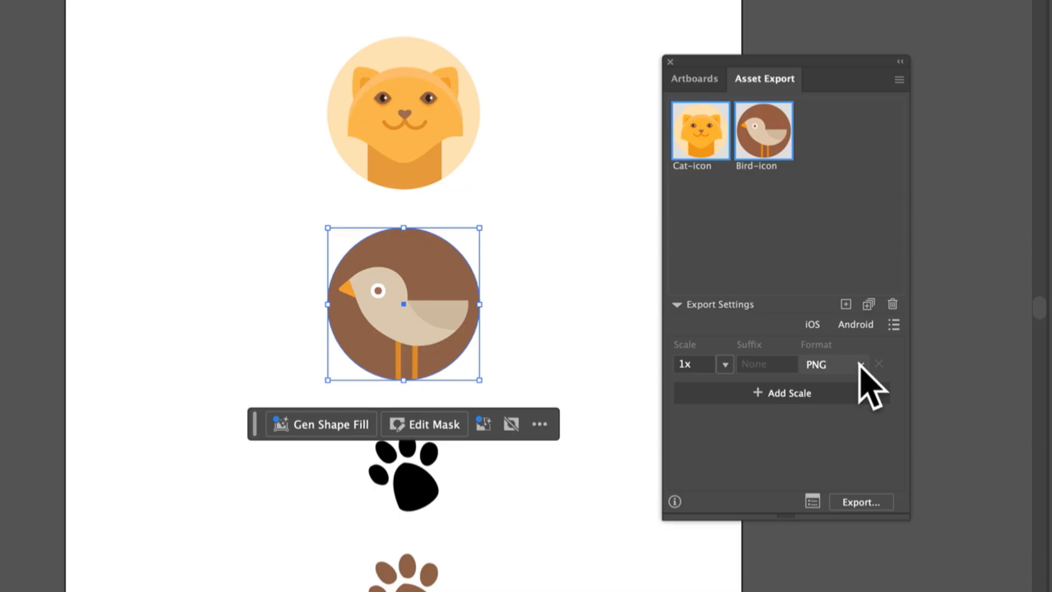
pyautogui.click(833, 364)
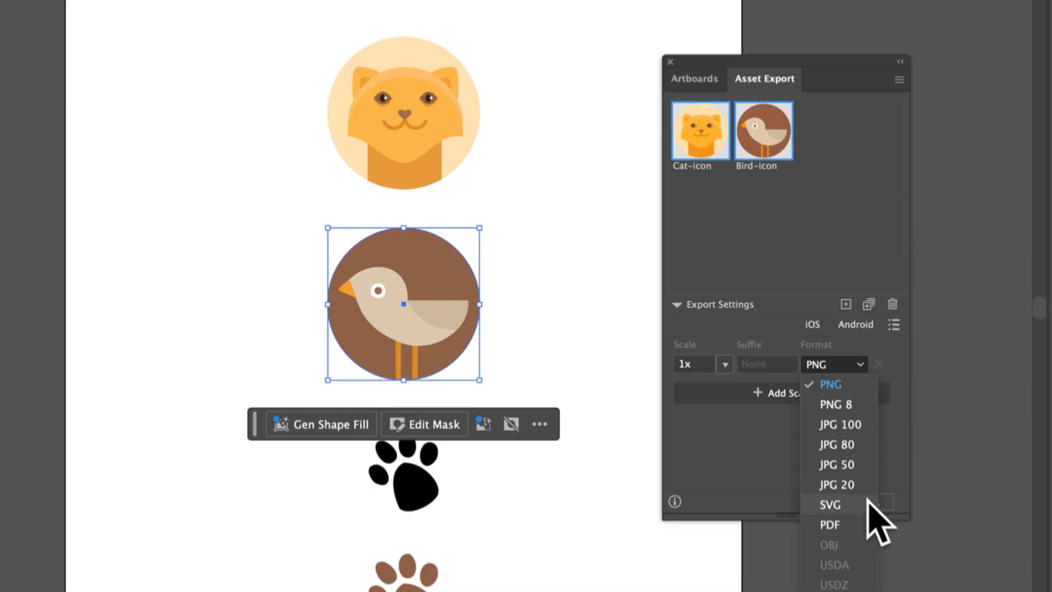
pyautogui.click(830, 504)
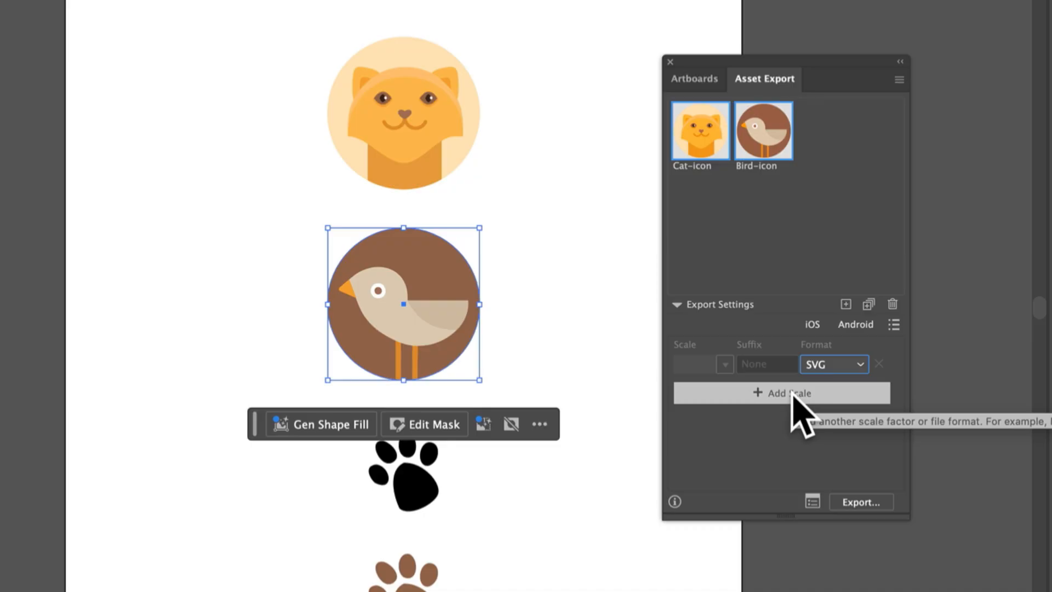
pyautogui.click(780, 393)
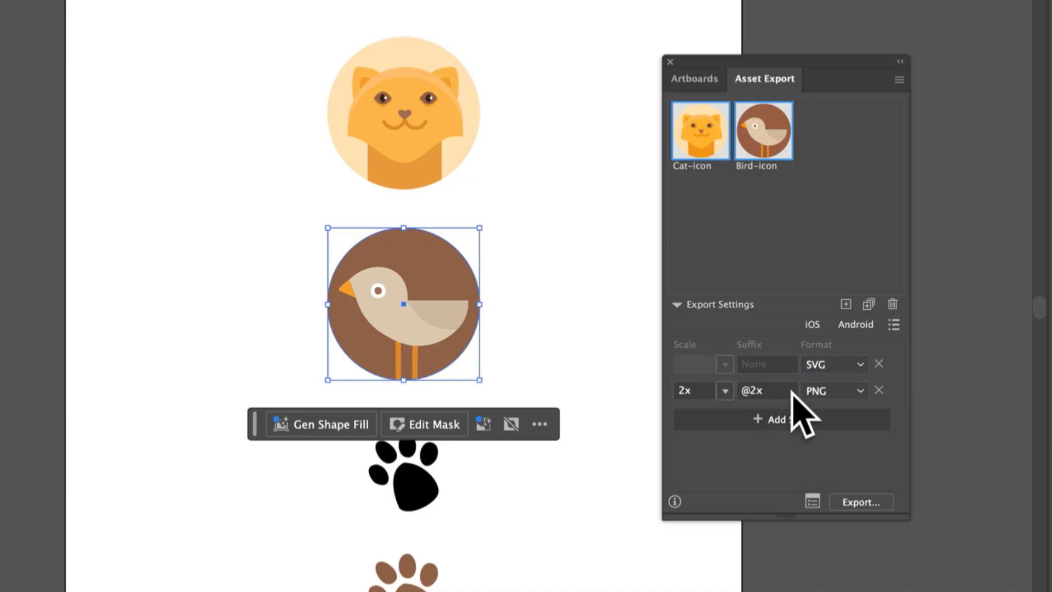
pyautogui.click(724, 390)
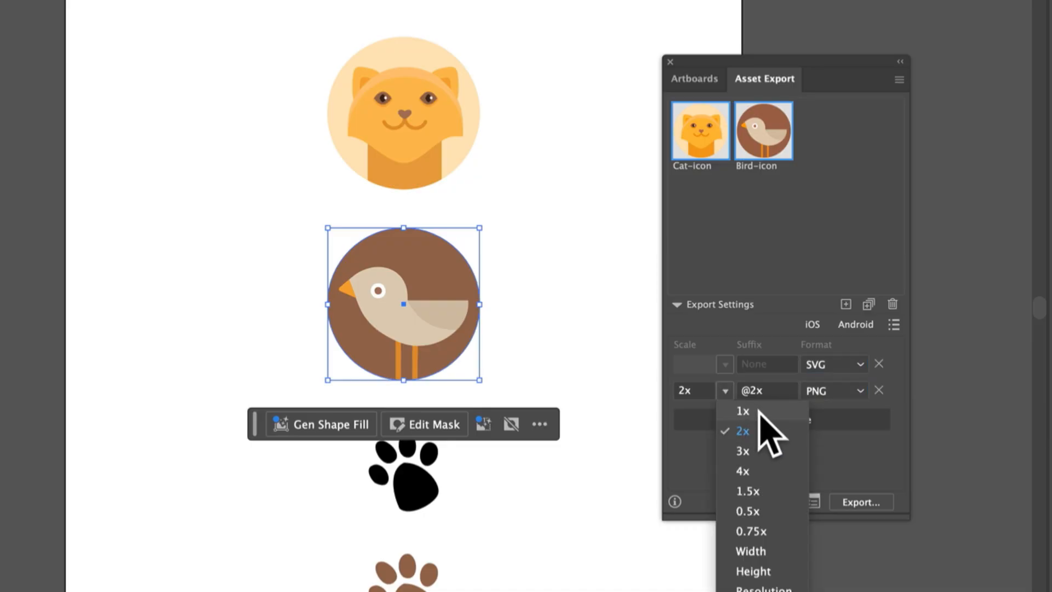
pyautogui.click(742, 411)
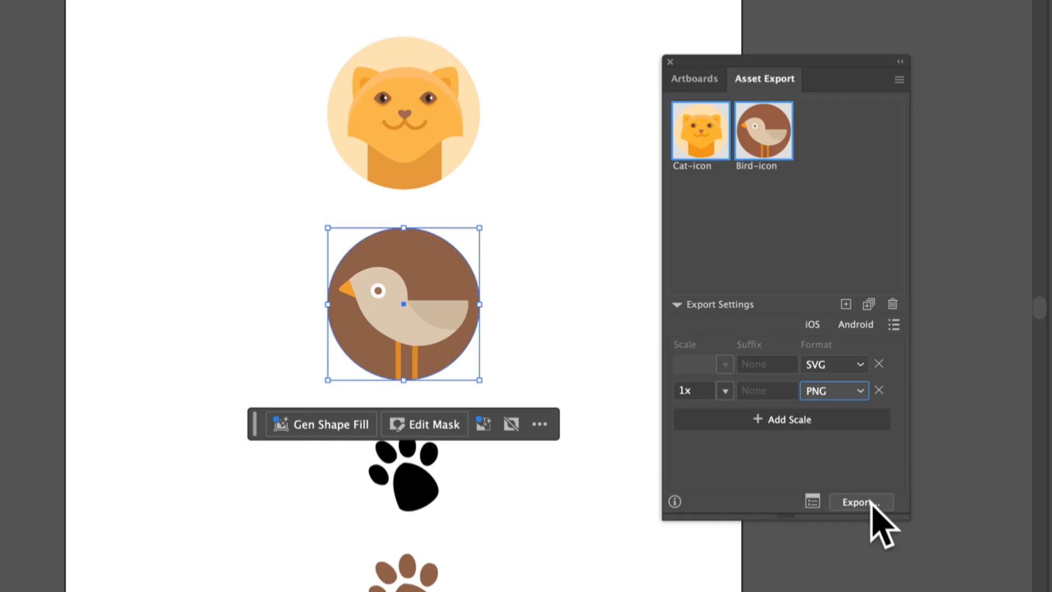
pyautogui.click(861, 502)
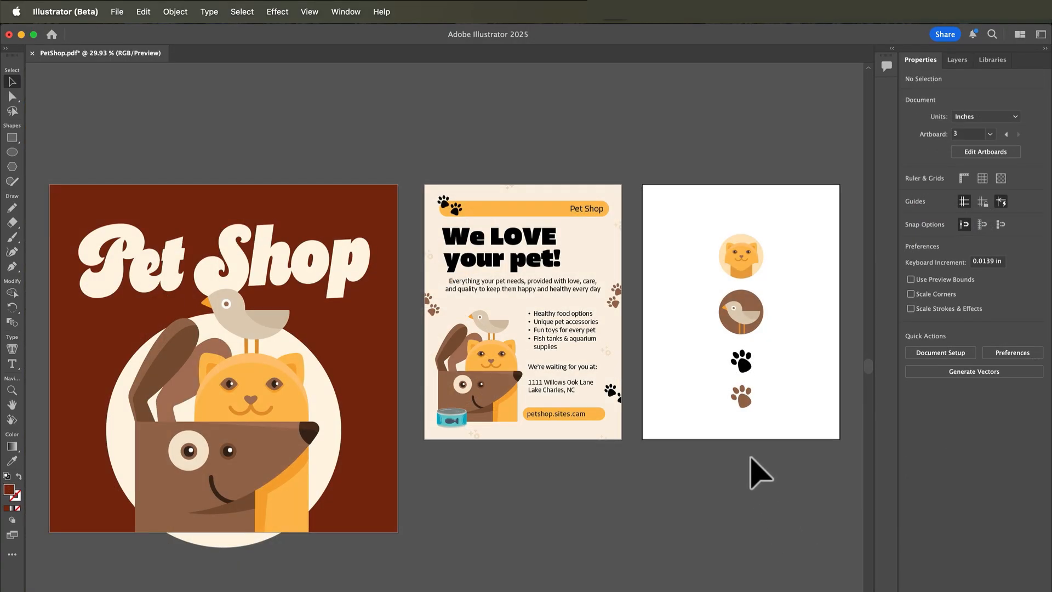
pyautogui.moveTo(481, 488)
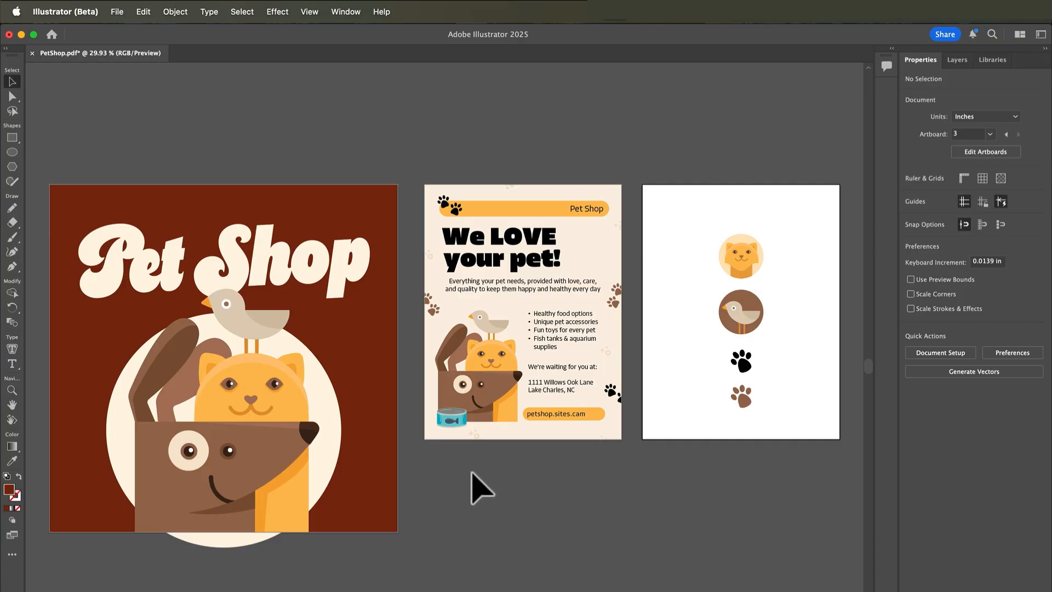